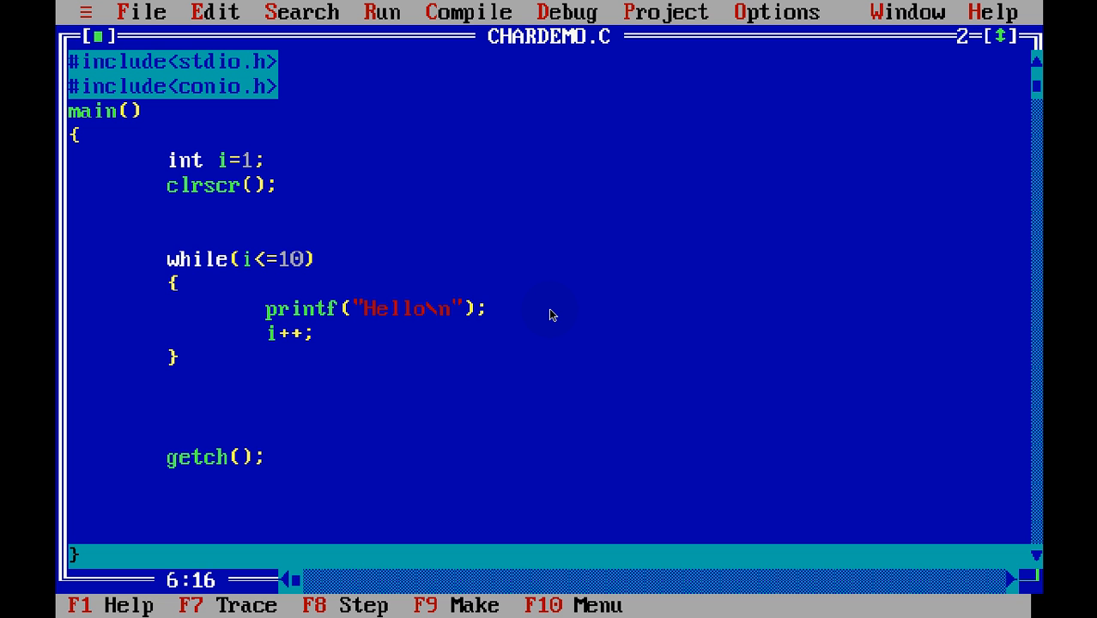
# Step: Change the declaration so it reads int i=11; instead of int i=1;
pyautogui.press('Up')
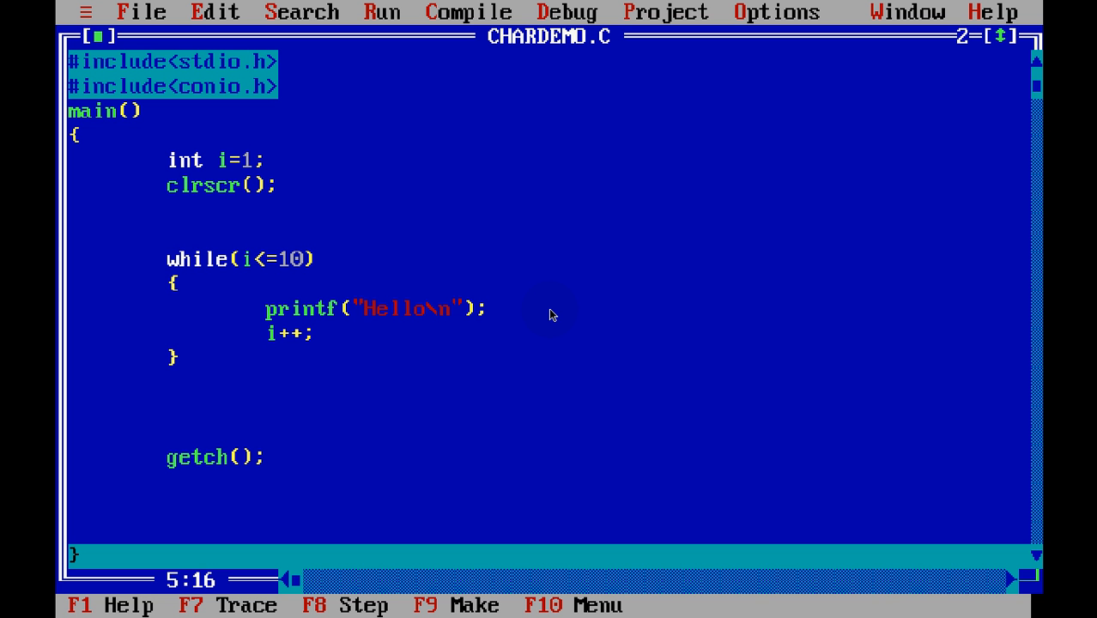
pyautogui.write('1')
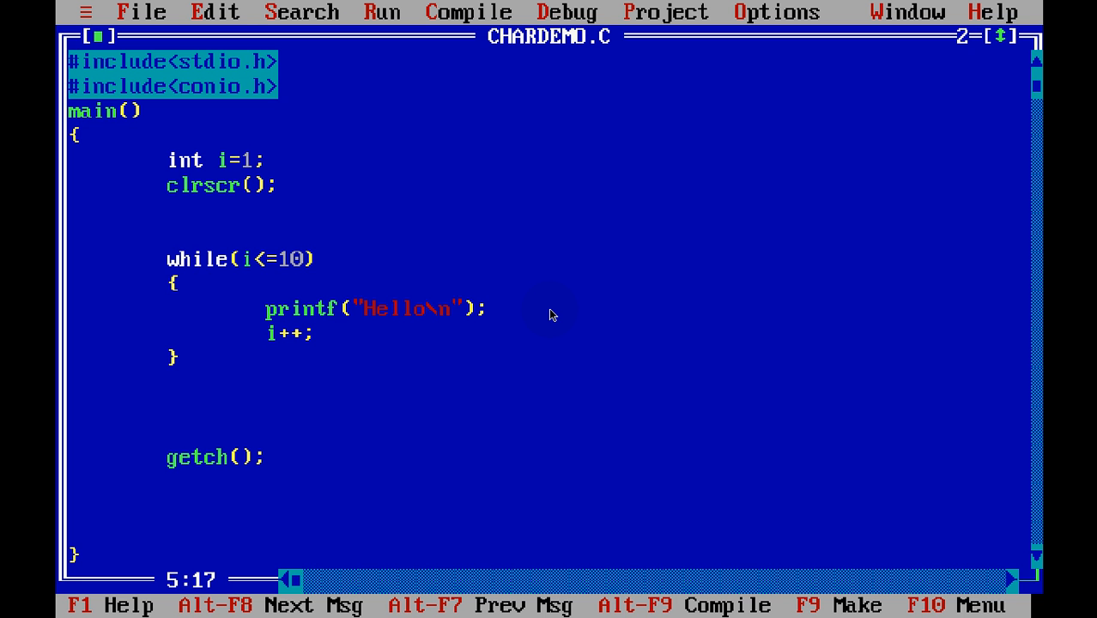
pyautogui.write('1')
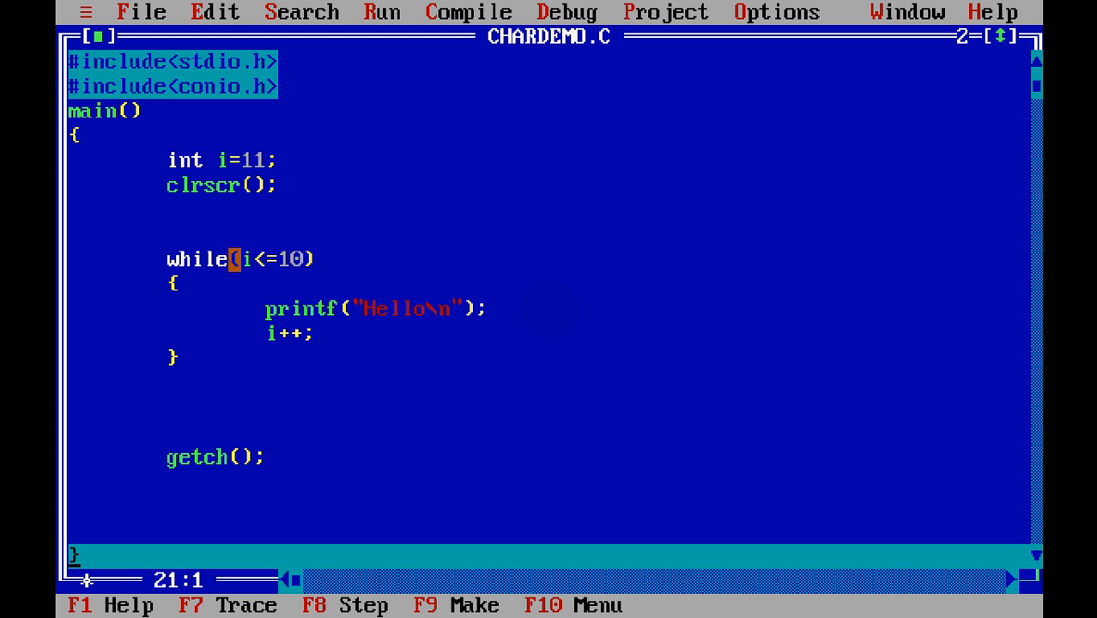
# Step: Replace the loop header with do and add while(i<=10); after the closing brace
pyautogui.click(333, 259)
pyautogui.write('do')
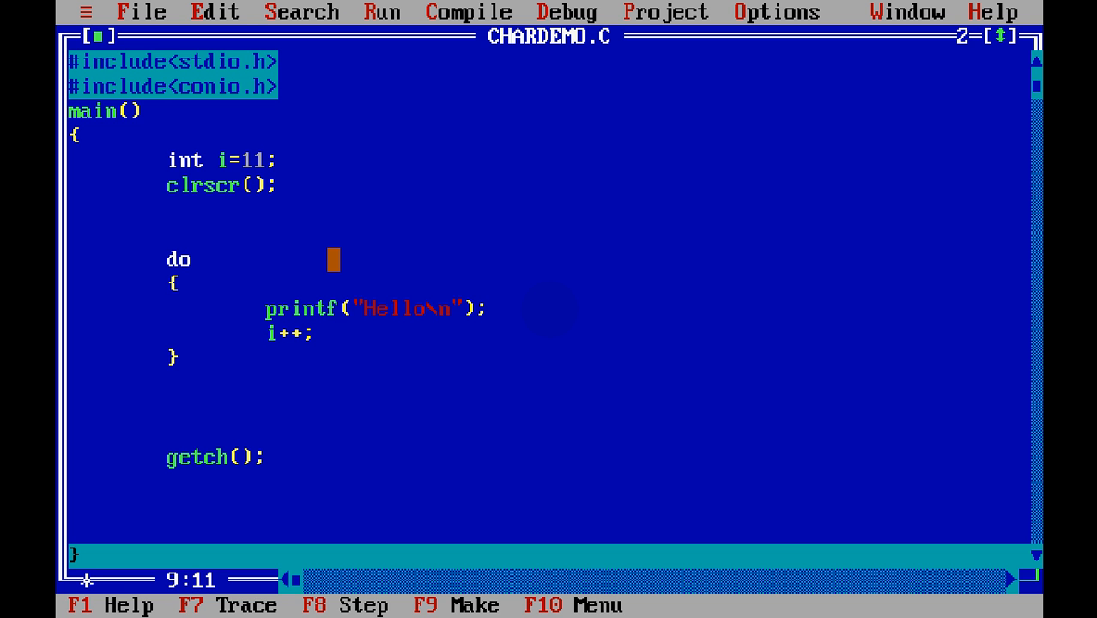
pyautogui.write('w')
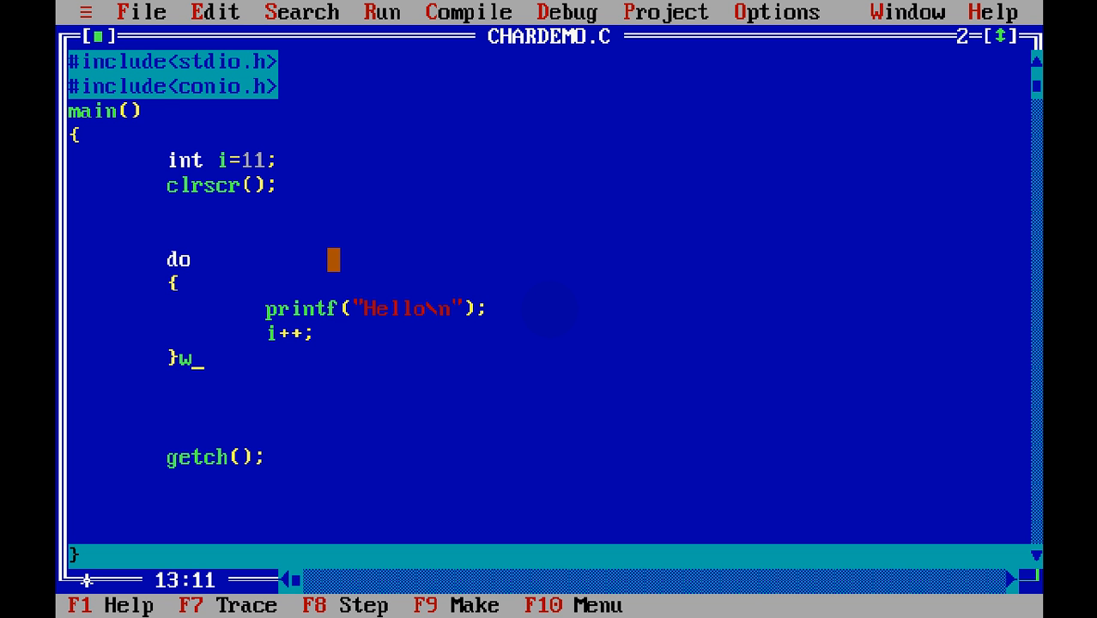
pyautogui.write('hile()')
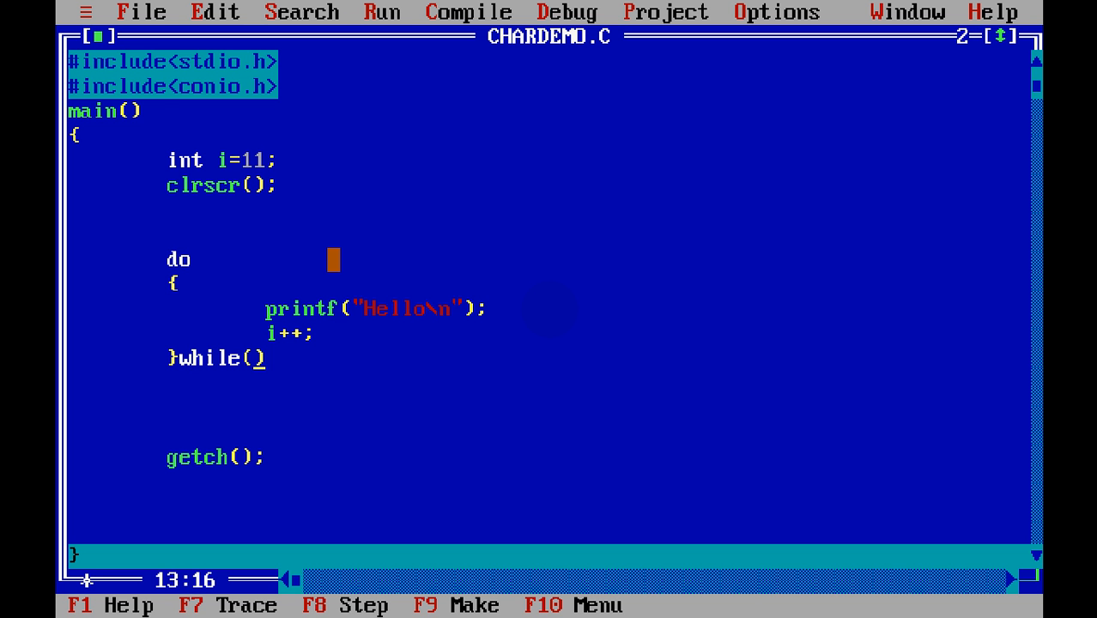
pyautogui.write('i<-')
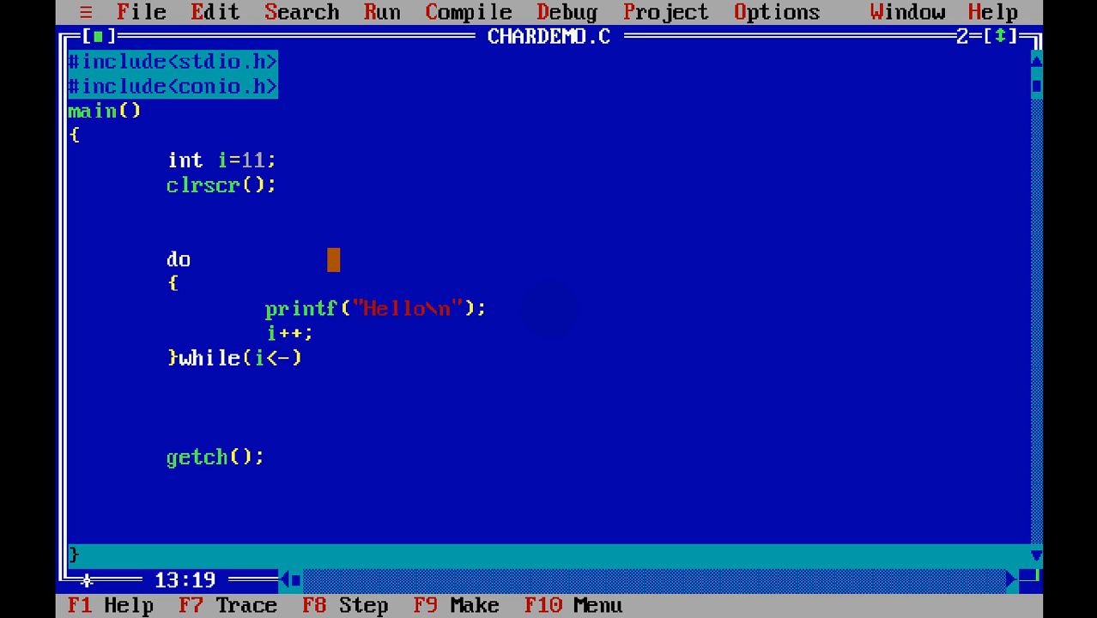
pyautogui.write('=10')
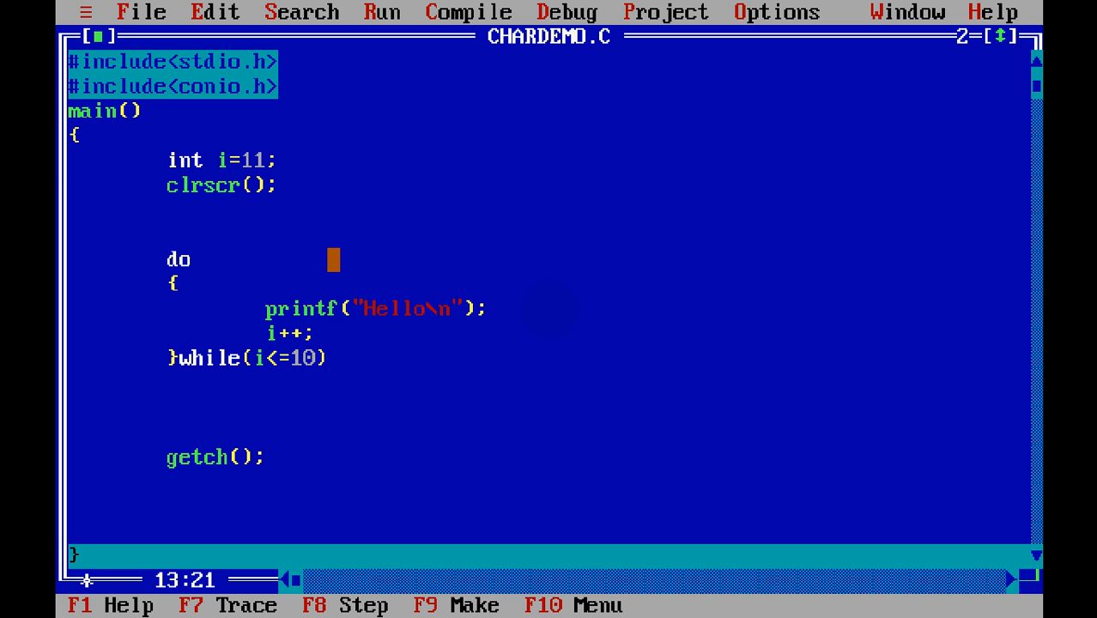
pyautogui.write(';')
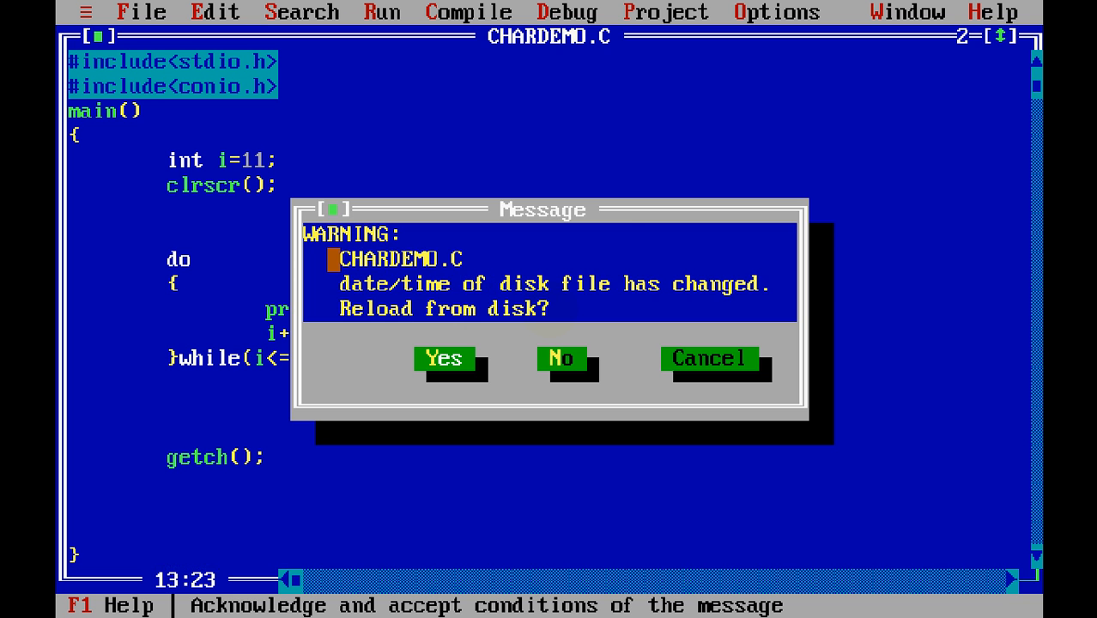
# Step: Decline reloading from disk and step through the do-while program line by line
pyautogui.click(444, 358)
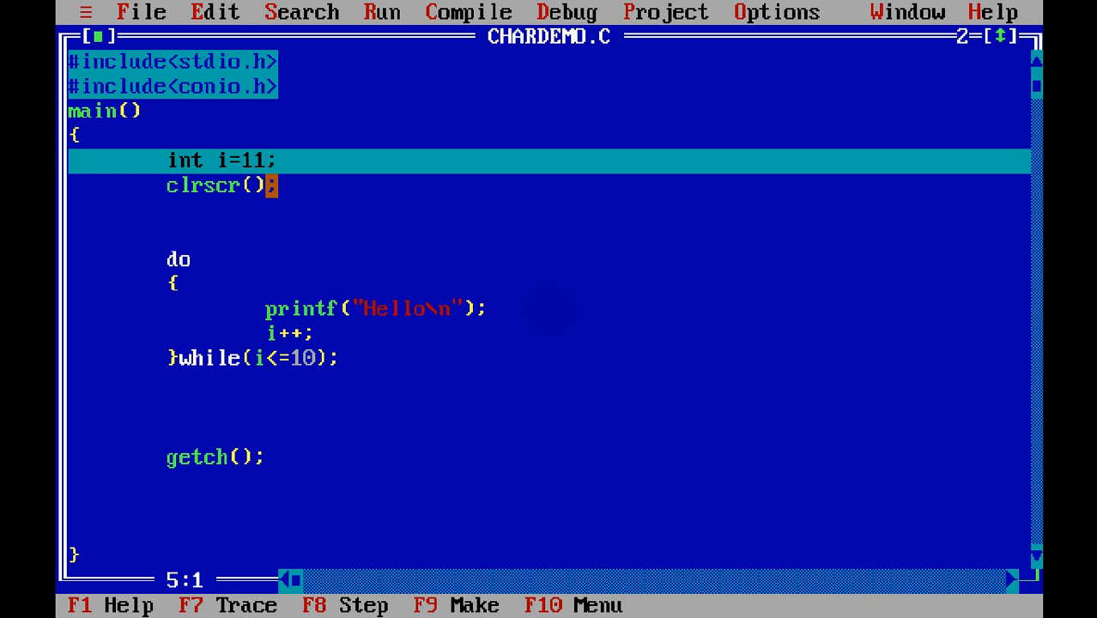
pyautogui.press('Down')
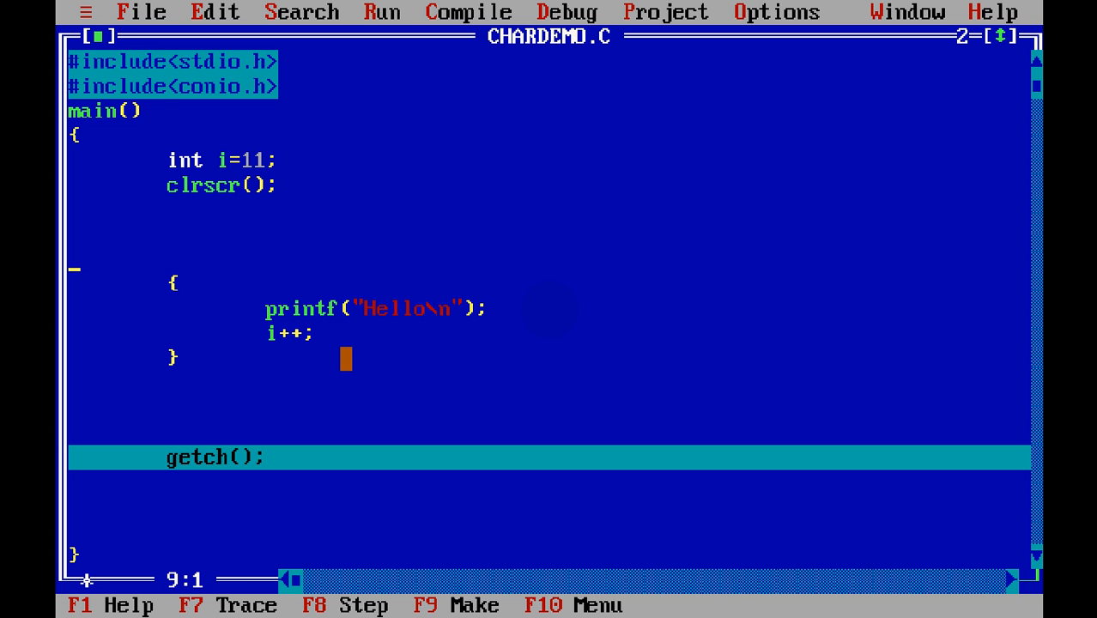
# Step: Write while(i<=10) above the brace and confirm overwriting CHARDEMO.C on save
pyautogui.write('while()')
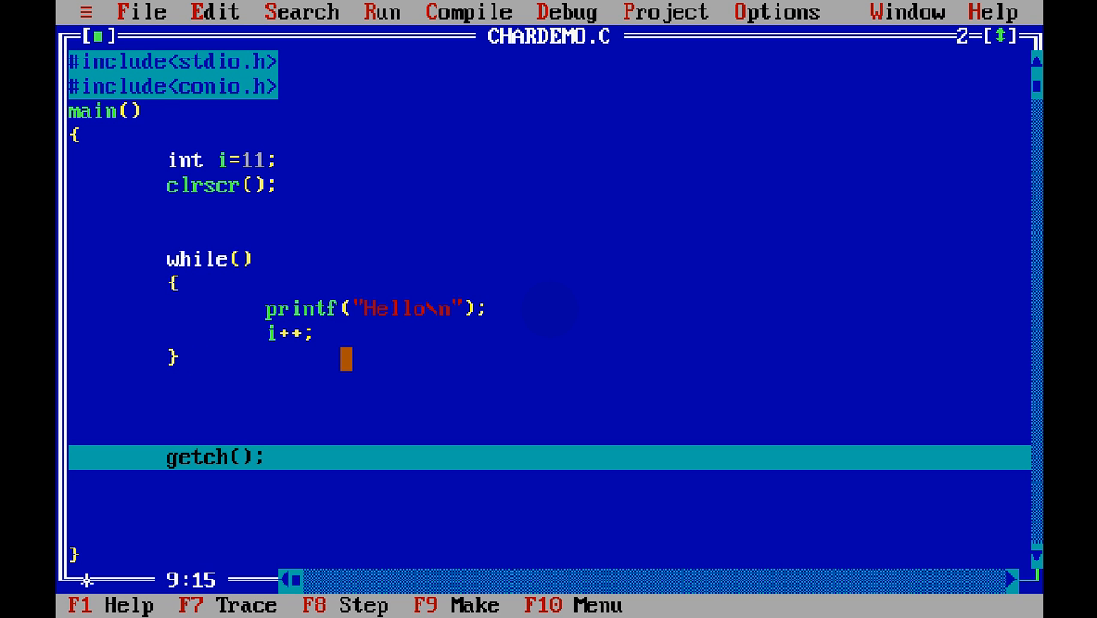
pyautogui.write('i')
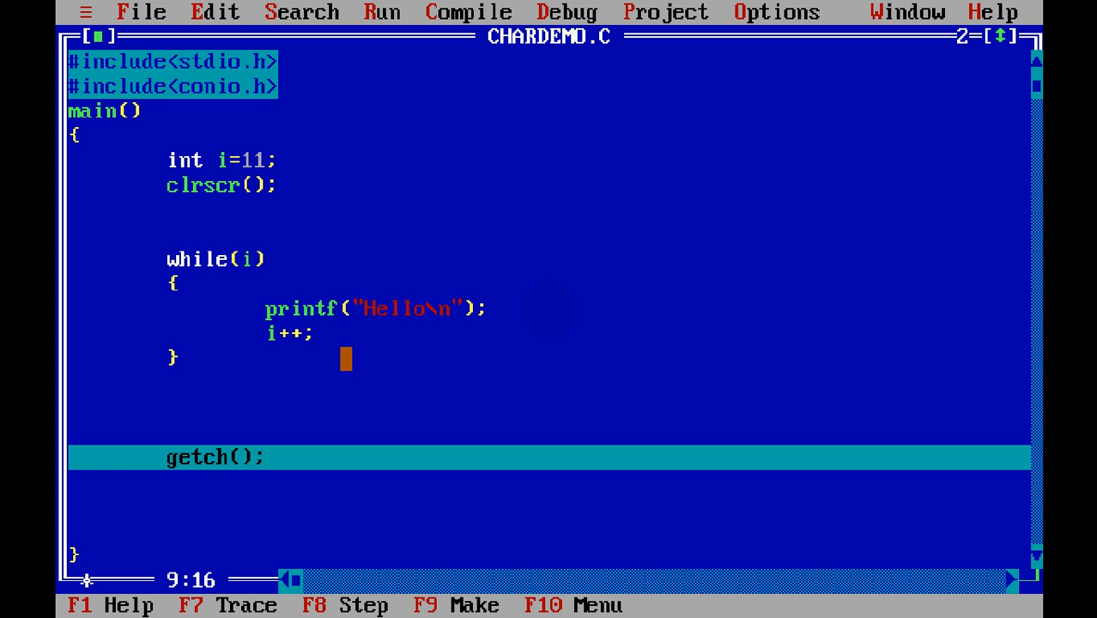
pyautogui.write('<=10')
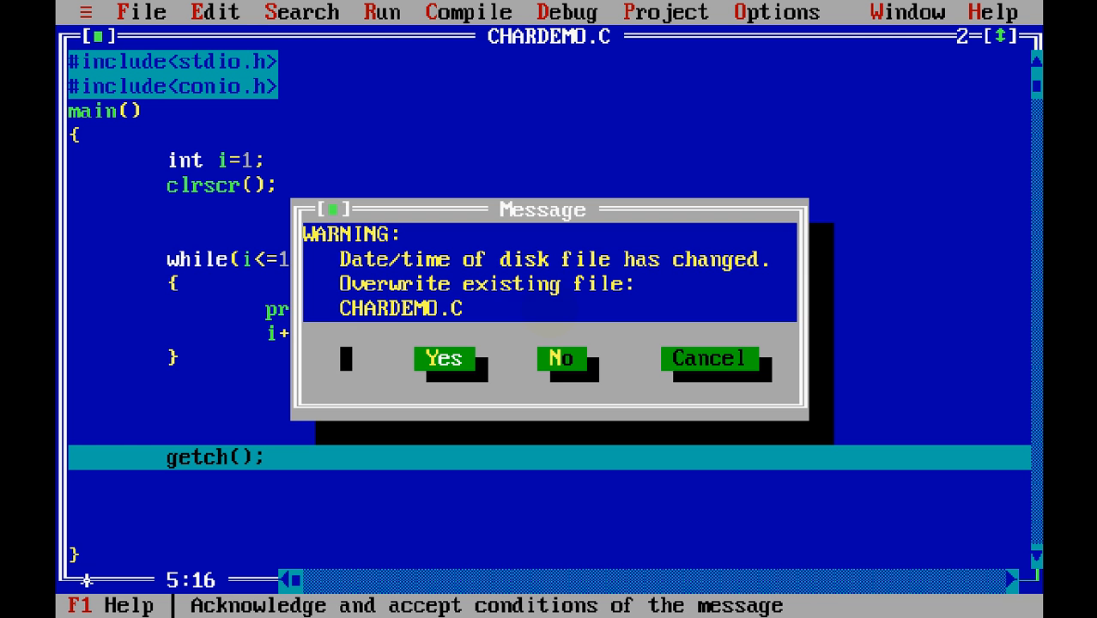
pyautogui.click(444, 358)
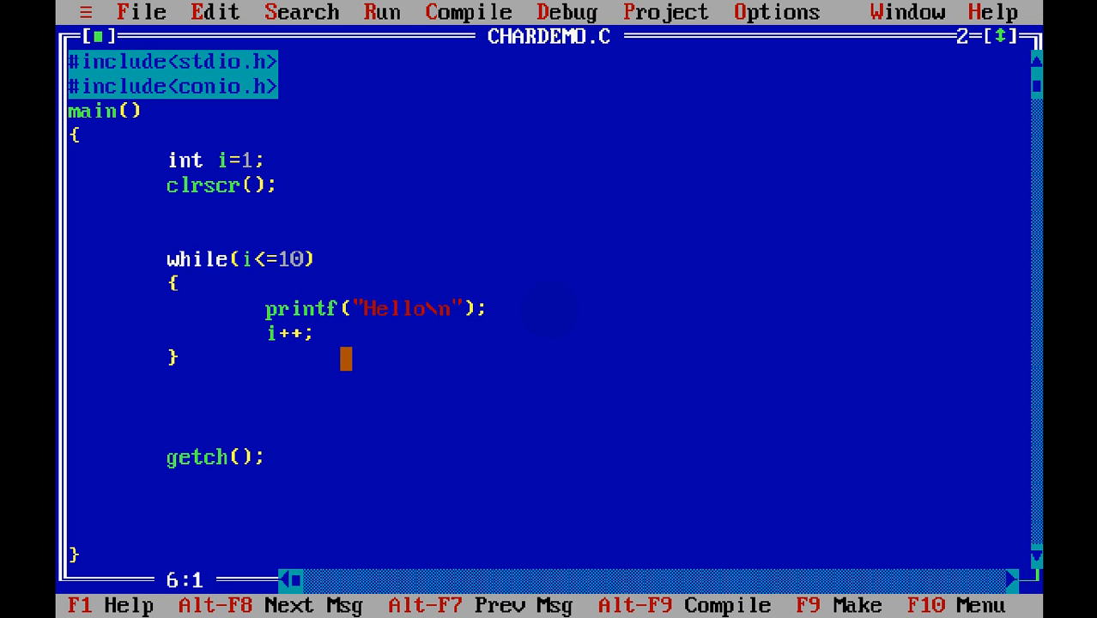
# Step: Strip =1 from int i=1; and add a separate i=1; line before the while loop
pyautogui.press('Up')
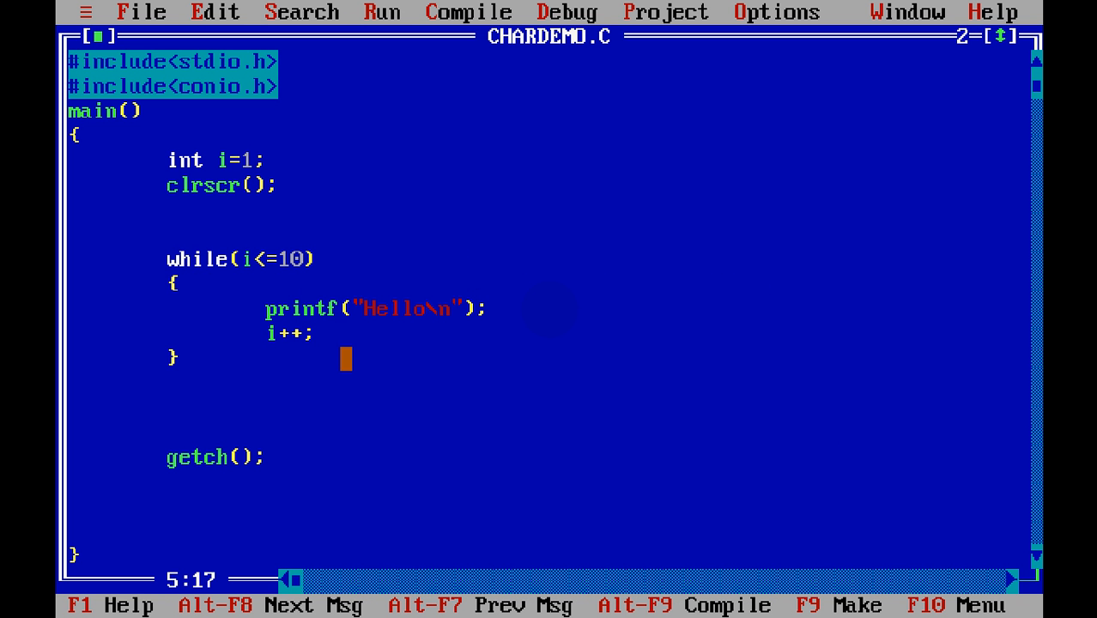
pyautogui.press('Left')
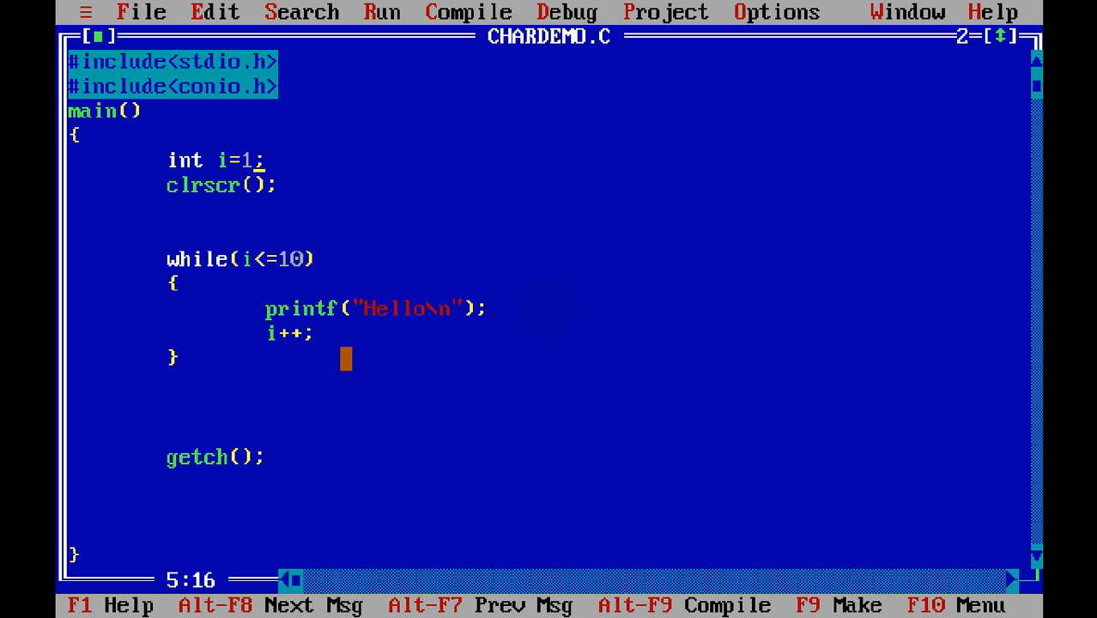
pyautogui.press('Down')
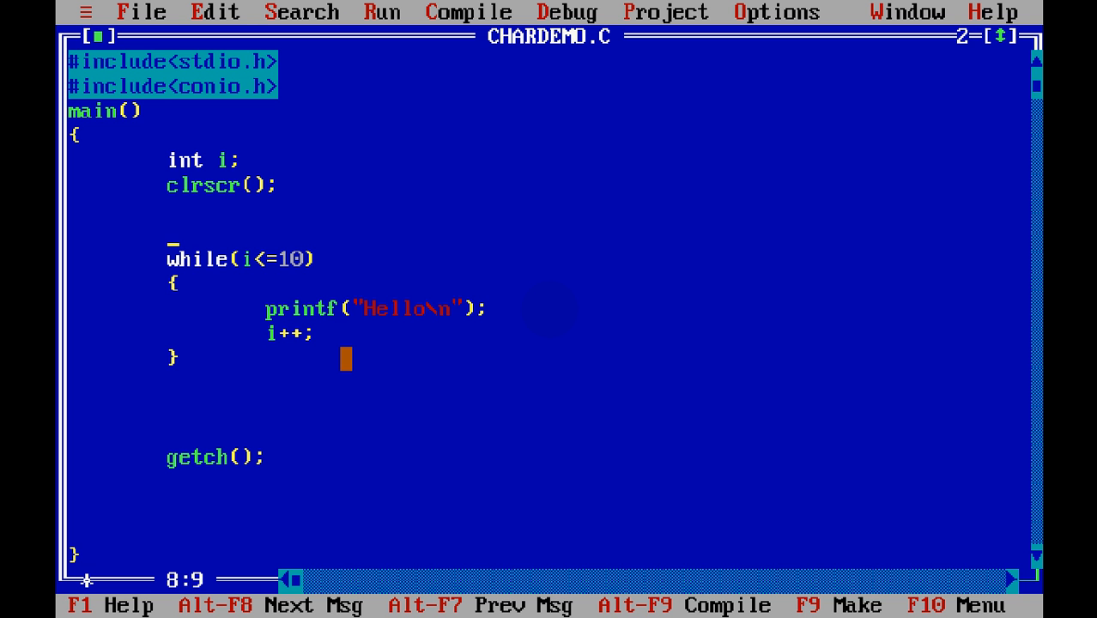
pyautogui.write('i-=1;')
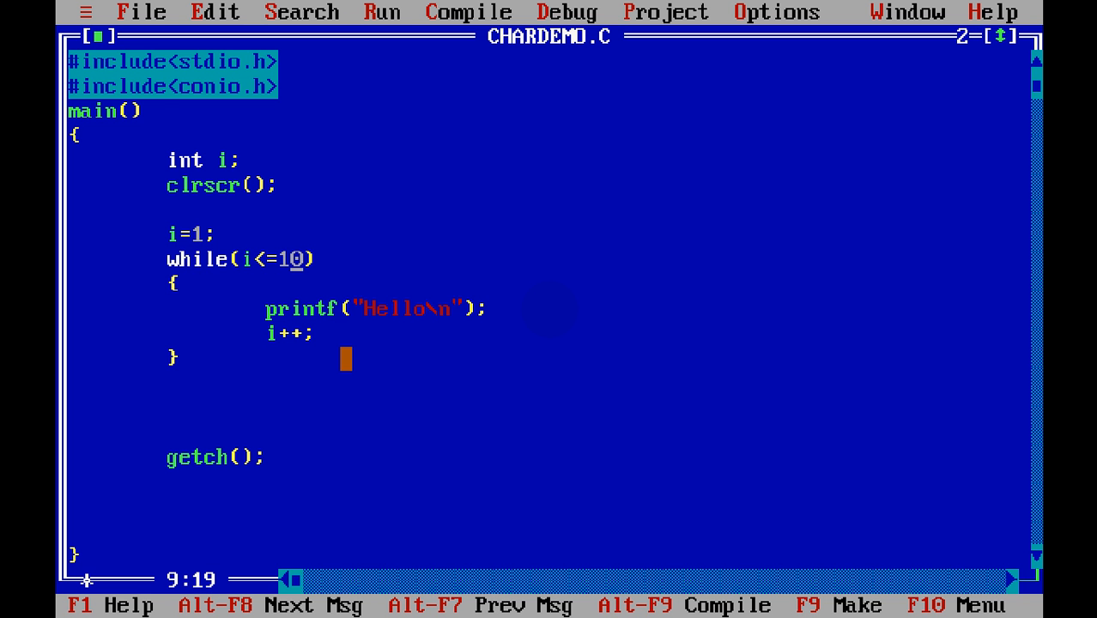
# Step: Rewrite the loop header as for(i=1;i<=10;i++), dropping the separate i=1; and i++; lines
pyautogui.press('BackSpace')
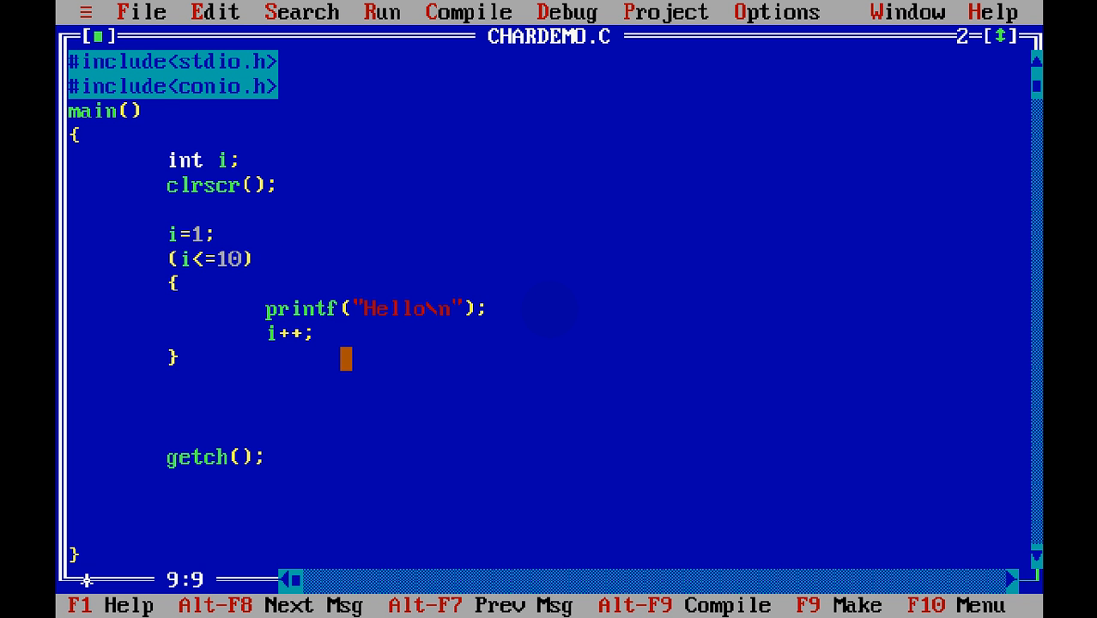
pyautogui.write('for')
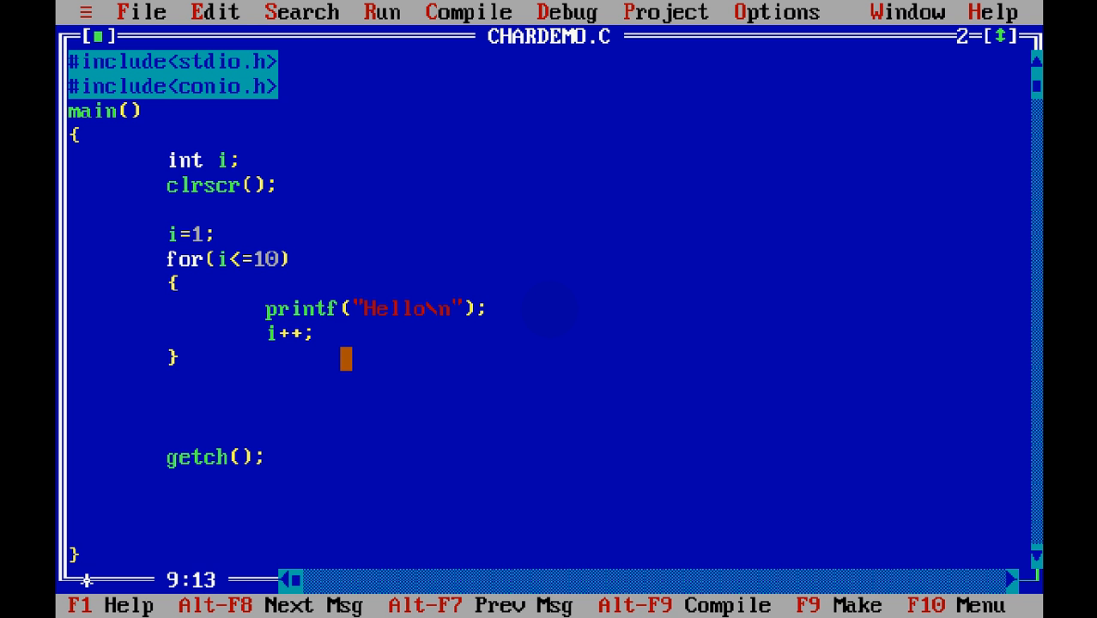
pyautogui.write('i=1;')
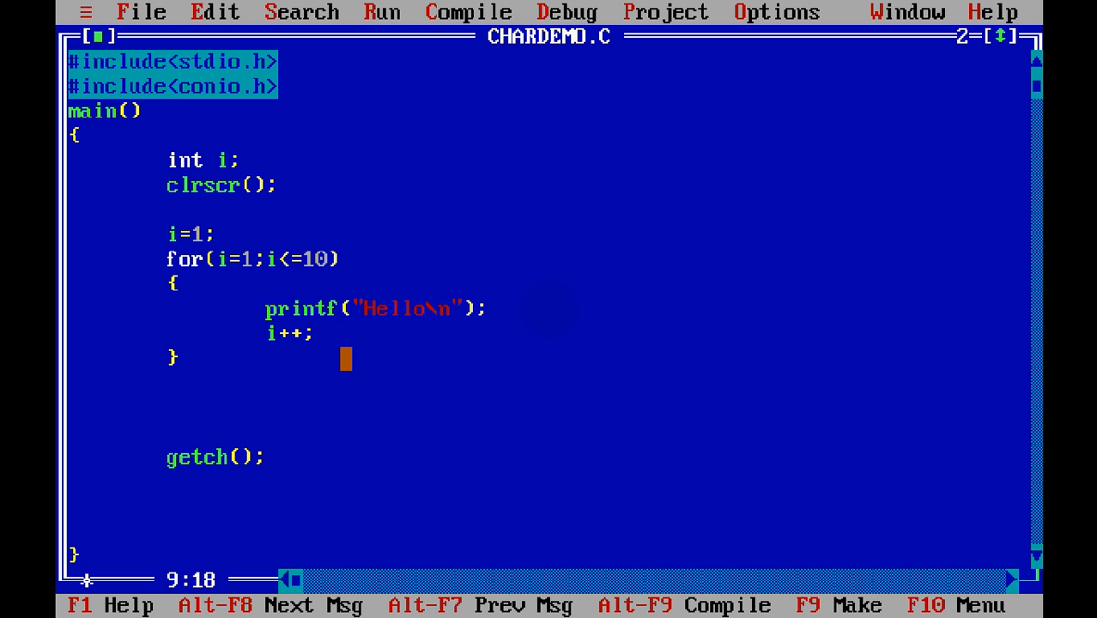
pyautogui.write(';)')
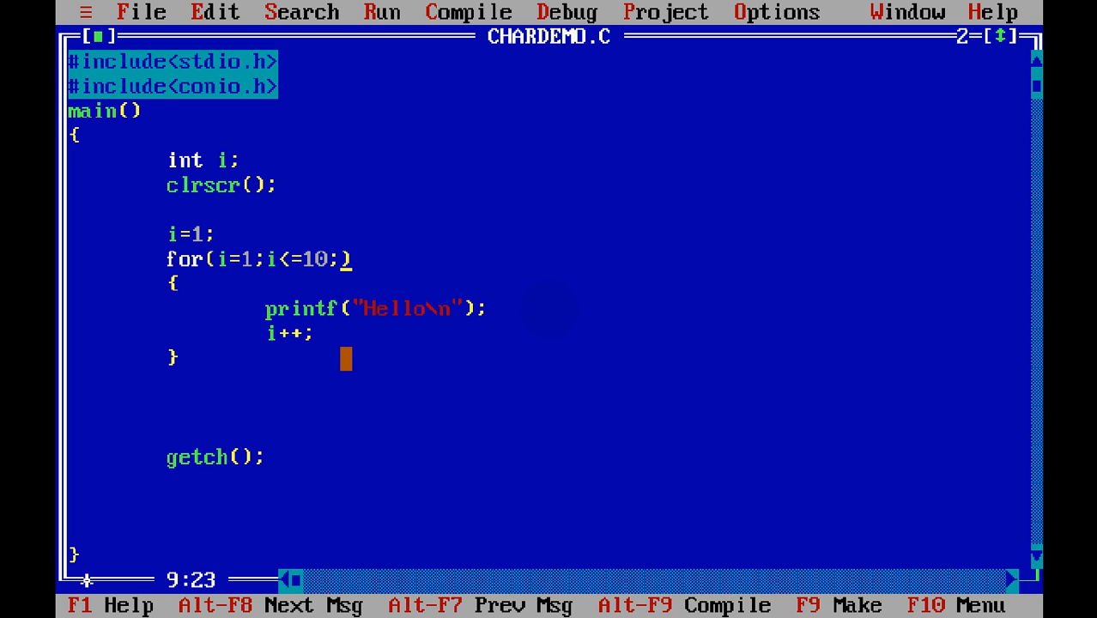
pyautogui.write('i++')
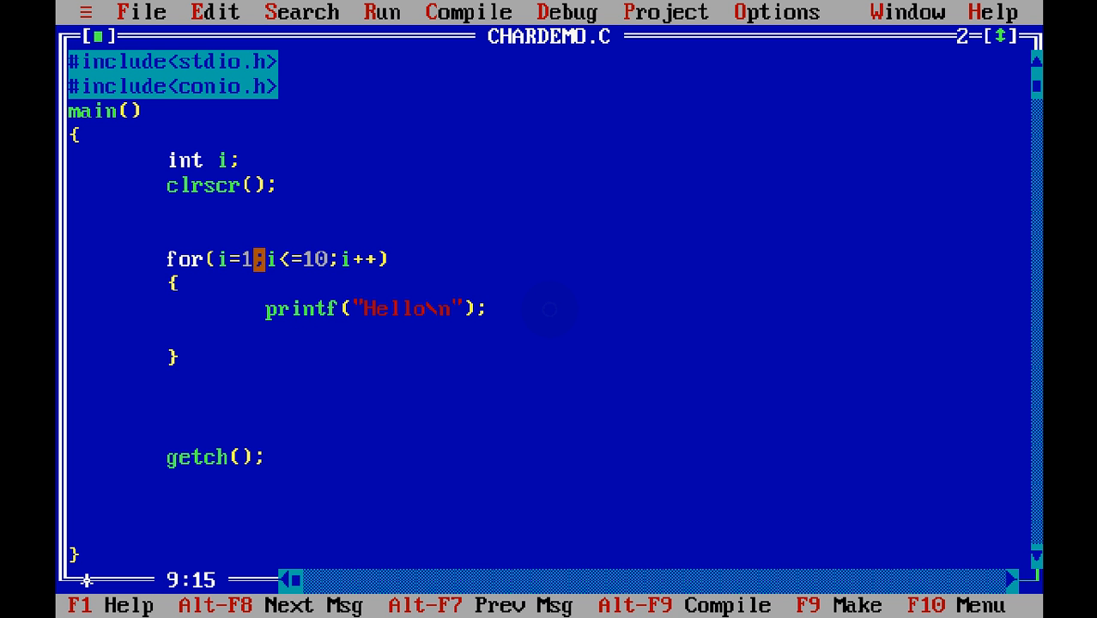
pyautogui.press('End')
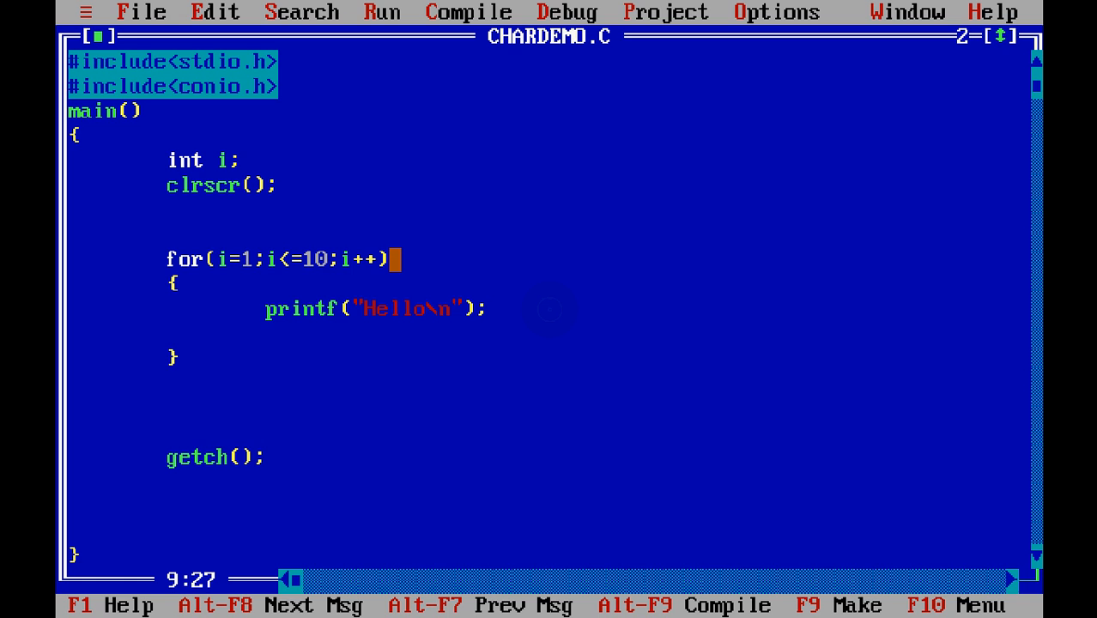